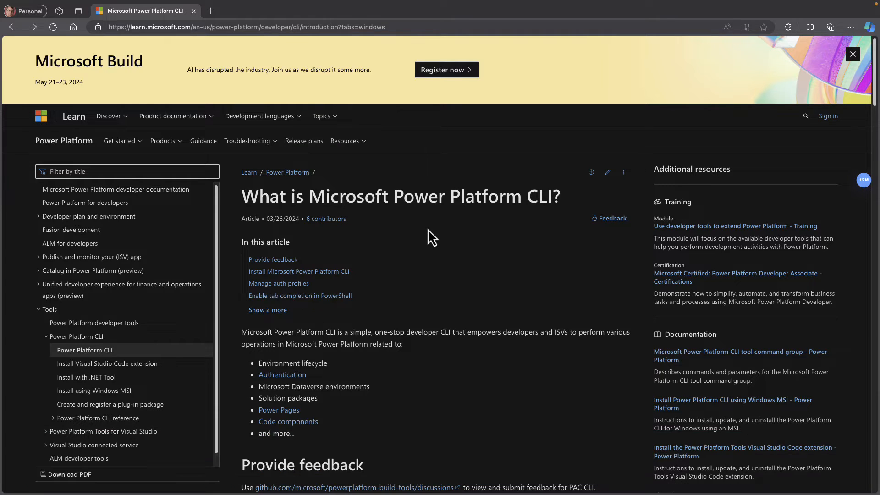
mouse_move(420, 251)
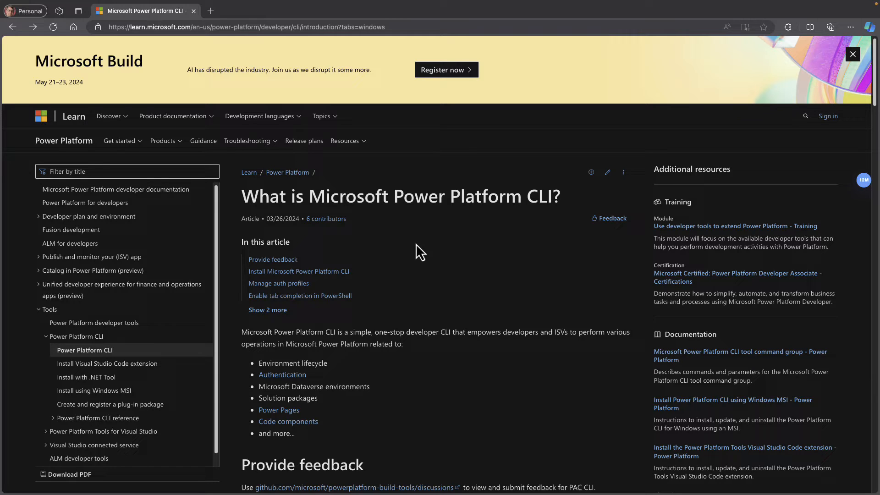
Step: Scroll the Power Platform CLI article down to the installation methods table
scroll("down", 3)
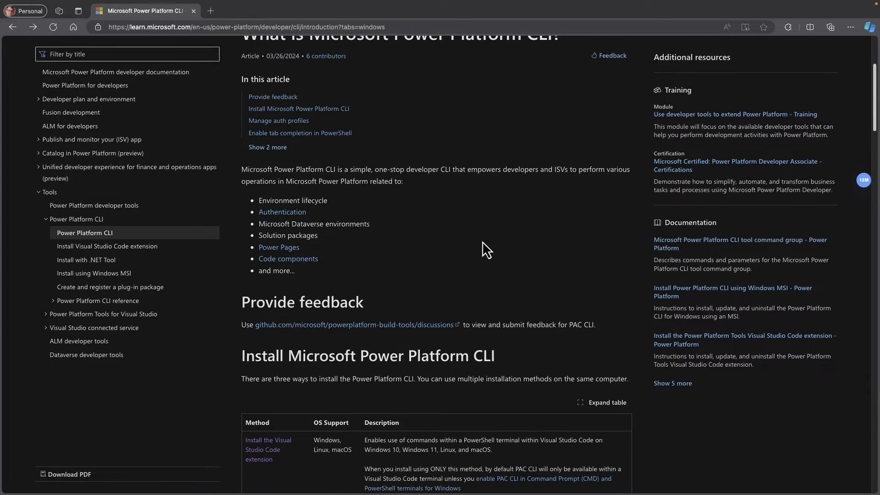
scroll("down", 3)
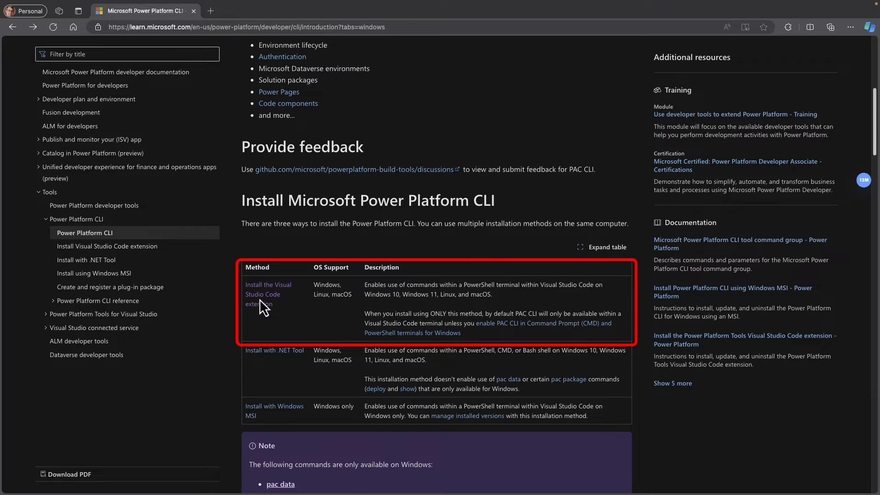
mouse_move(262, 304)
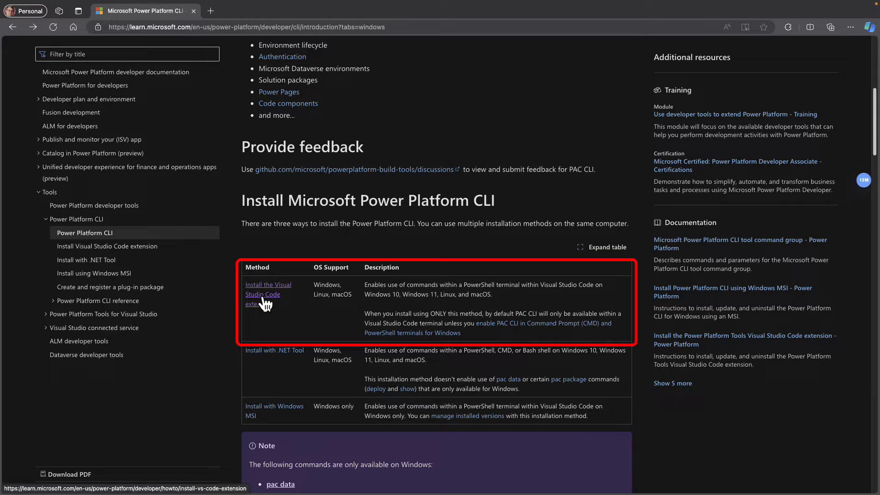
Step: Follow the 'Install the Visual Studio Code extension' link, read its Install steps, and go to the .NET 6.0 download page
left_click(263, 289)
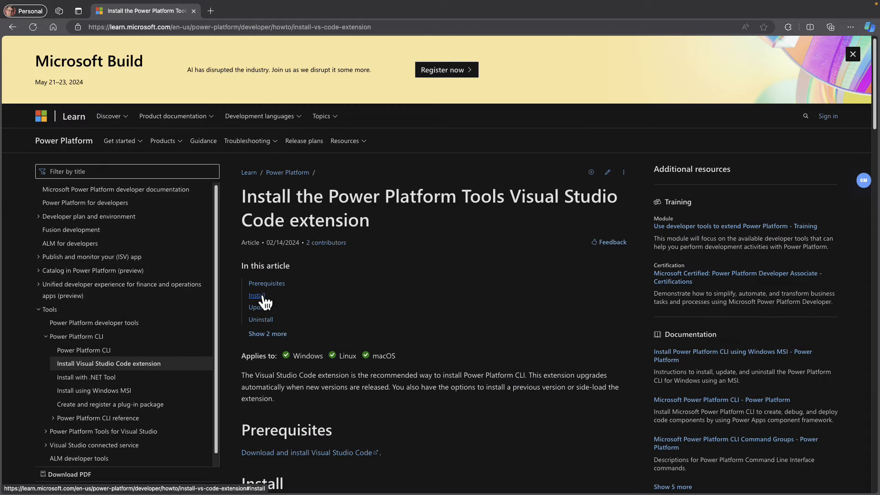
scroll("down", 3)
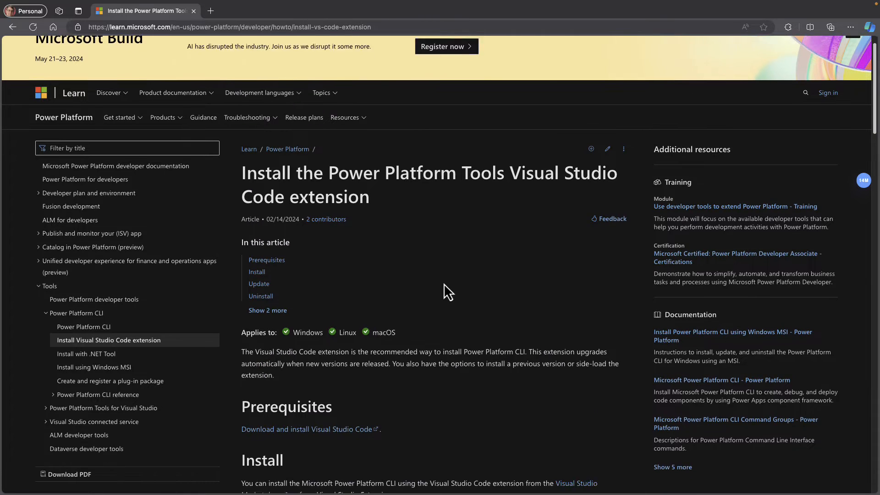
scroll("down", 3)
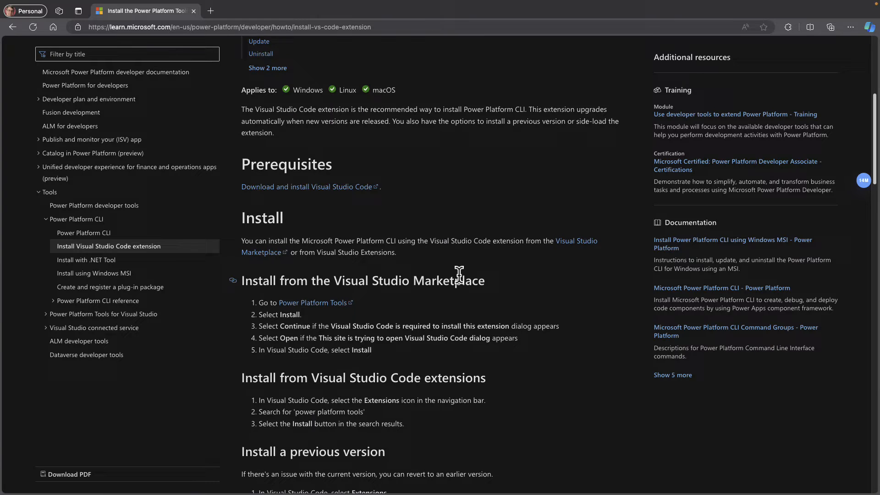
scroll("down", 3)
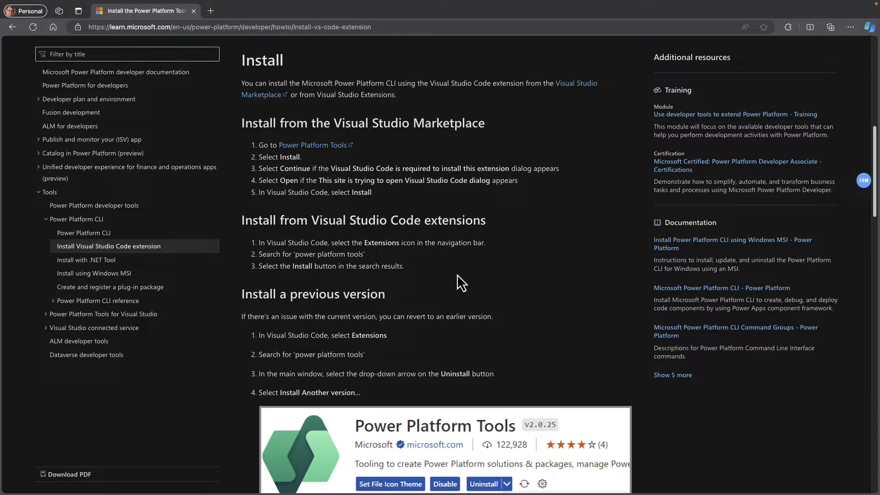
mouse_move(160, 111)
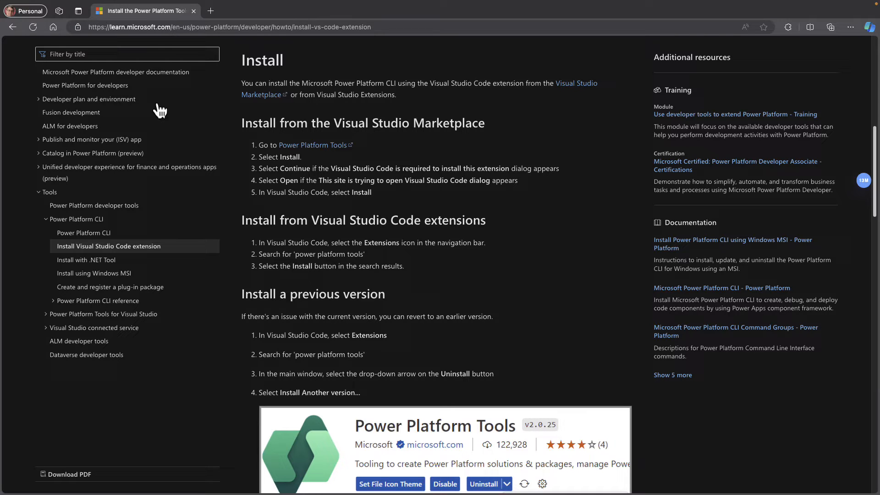
left_click(84, 232)
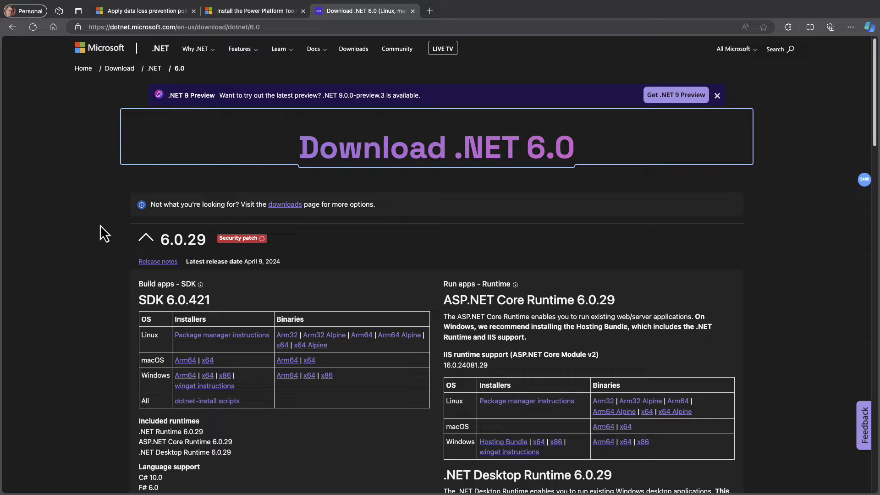
mouse_move(97, 222)
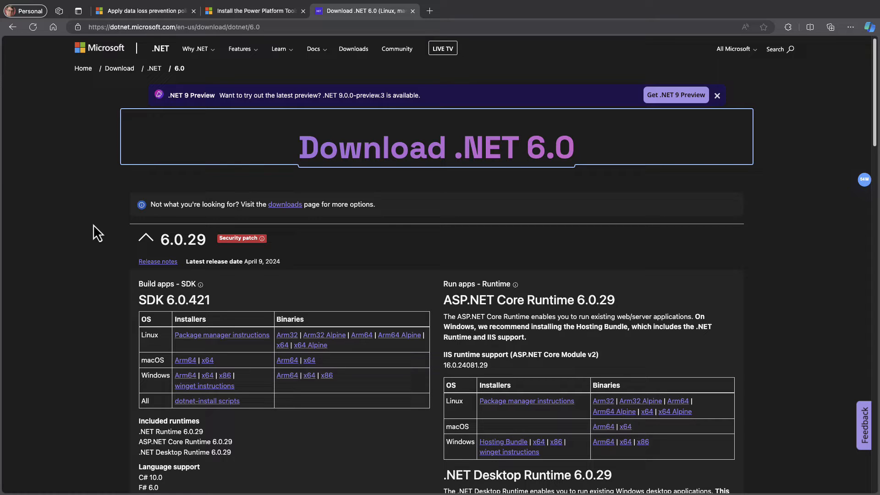
mouse_move(87, 282)
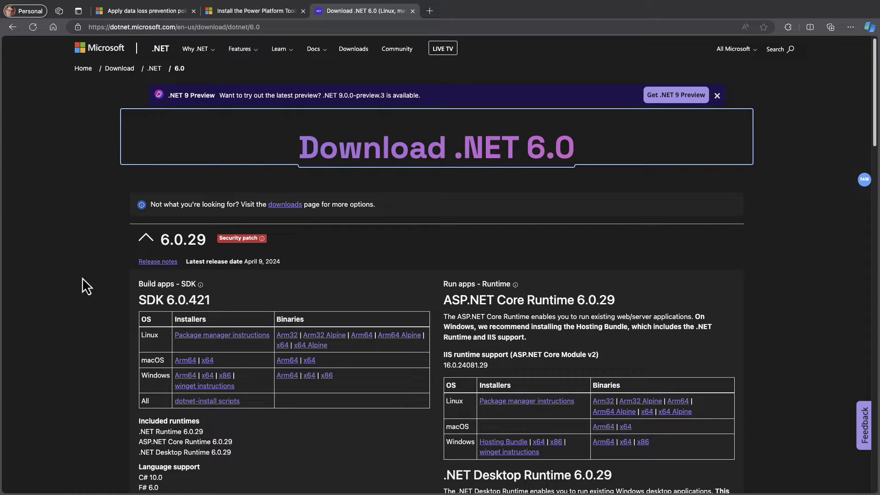
Step: Download the macOS Arm64 installer under SDK 6.0.421 on the Download .NET 6.0 page
left_click(185, 360)
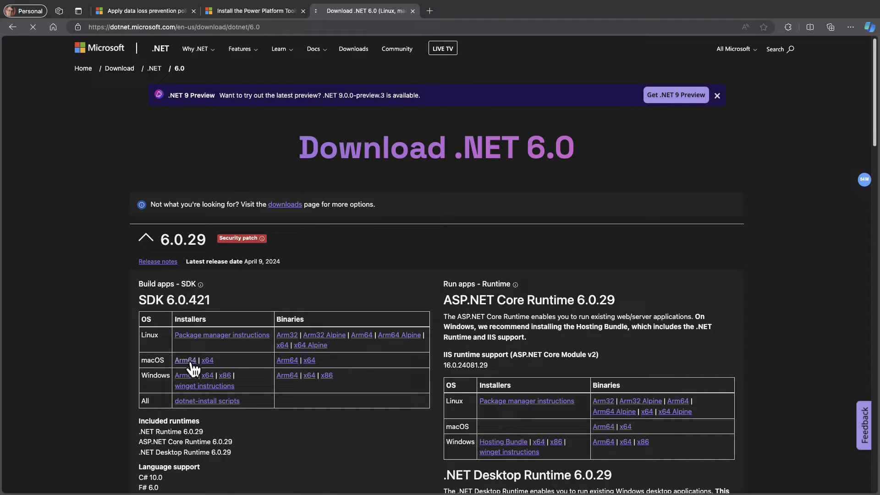
left_click(185, 360)
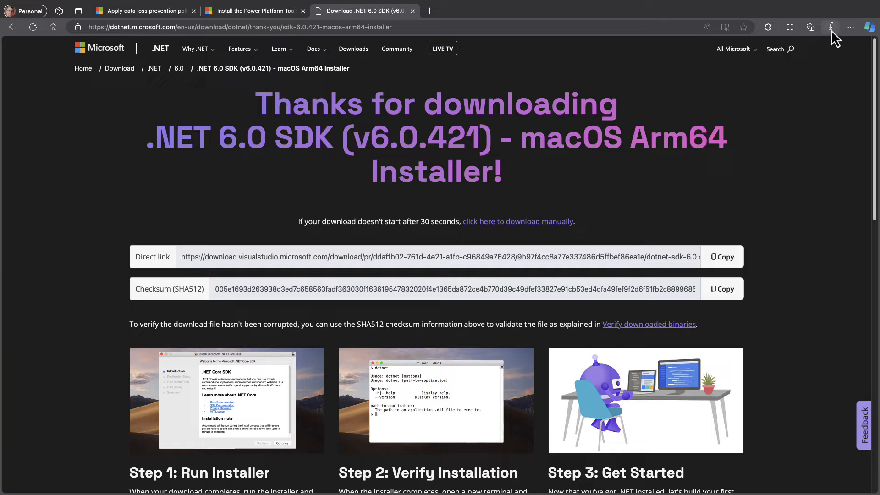
Step: Show Edge's recent downloads listing dotnet-sdk-6.0.421-osx-arm64.pkg
left_click(830, 26)
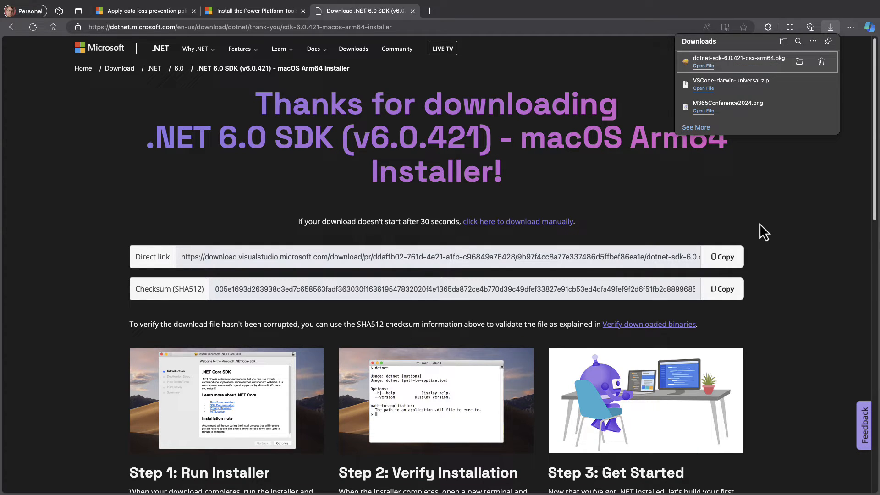
mouse_move(731, 87)
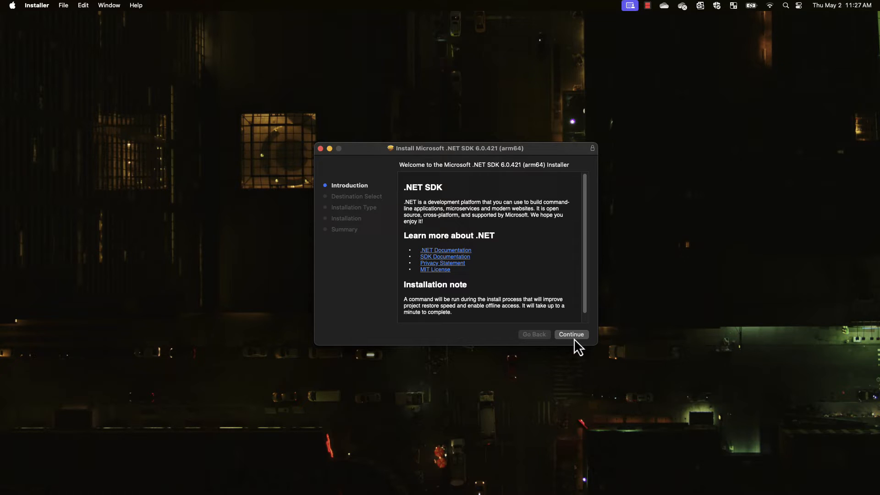
Step: Run the .NET SDK 6.0.421 installer through Continue, Install and authorization, then close it and answer the Trash prompt
left_click(571, 335)
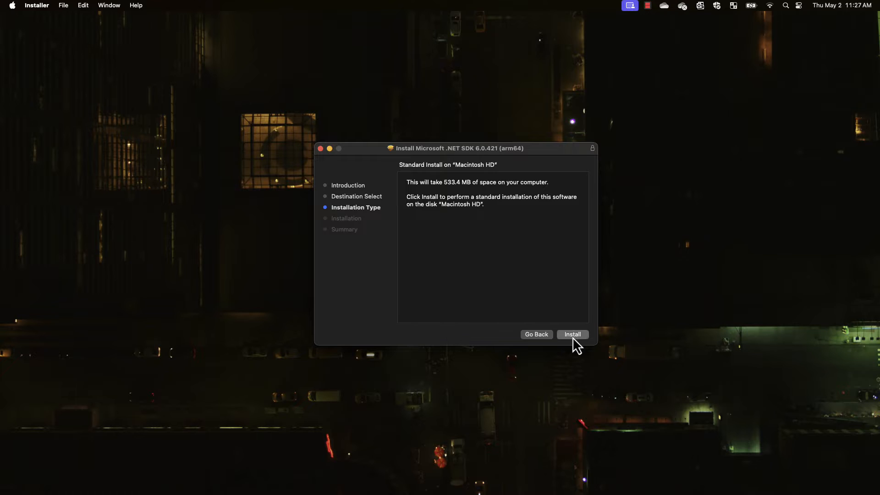
left_click(571, 333)
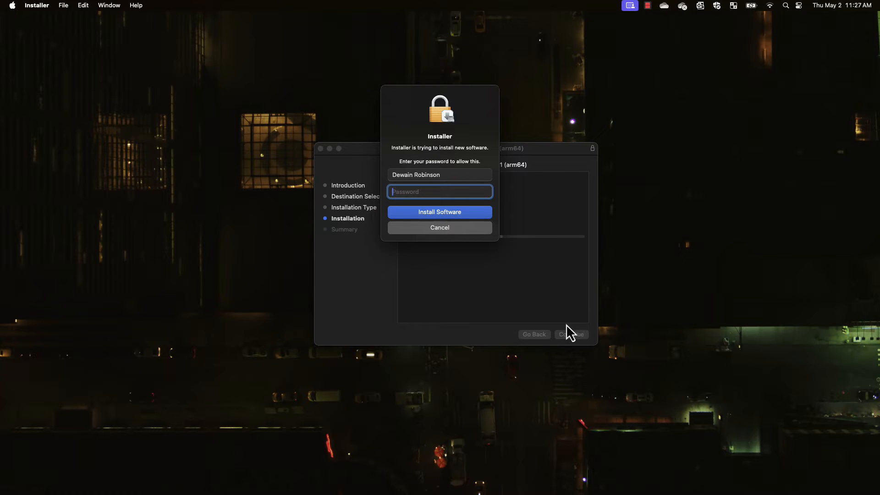
mouse_move(497, 174)
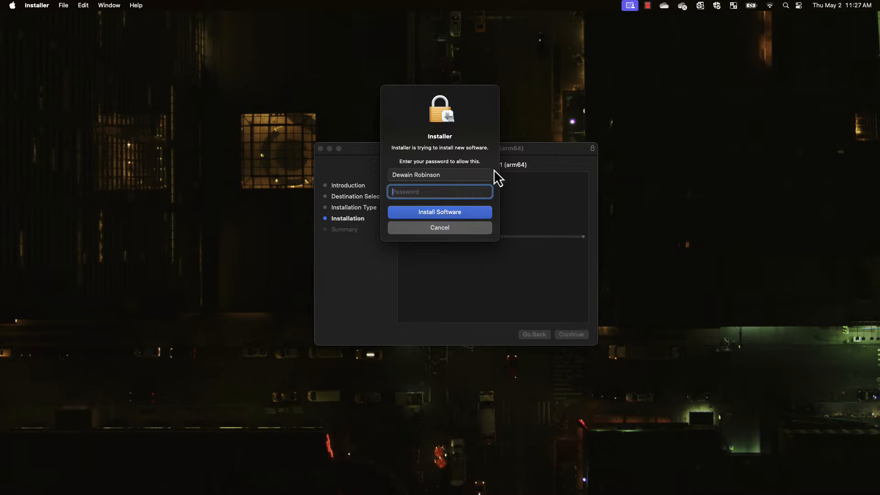
mouse_move(459, 121)
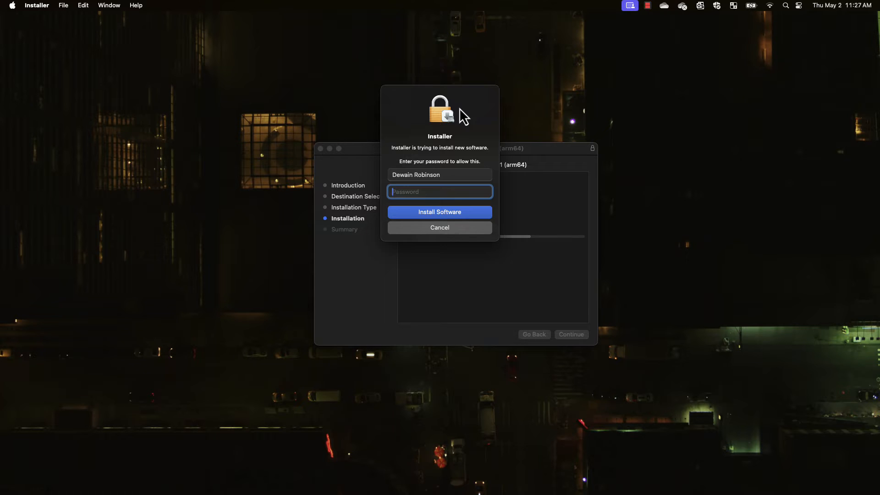
left_click(440, 211)
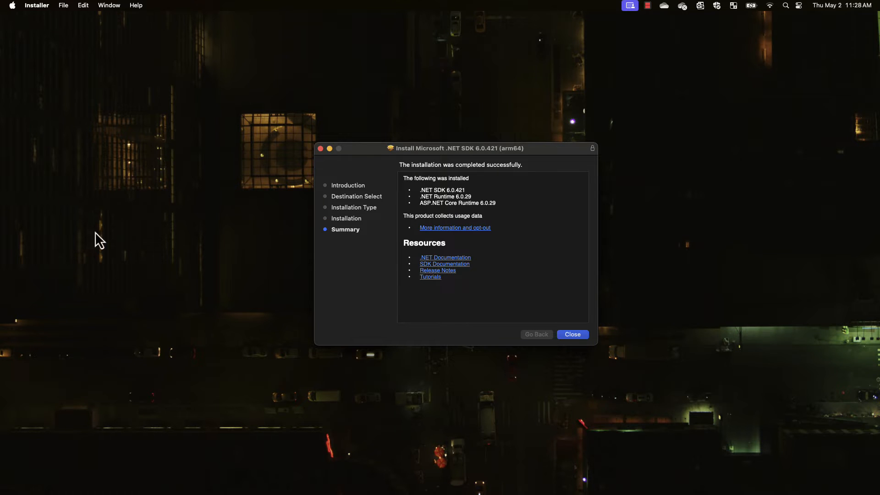
left_click(572, 334)
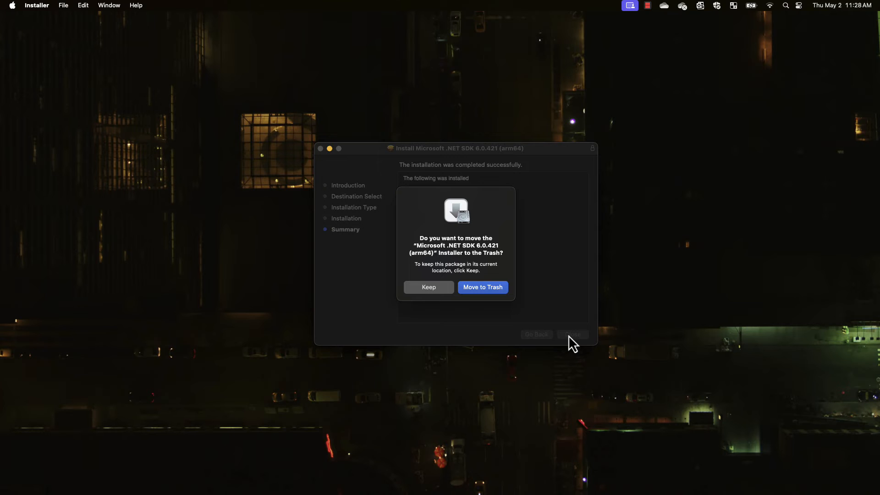
left_click(482, 287)
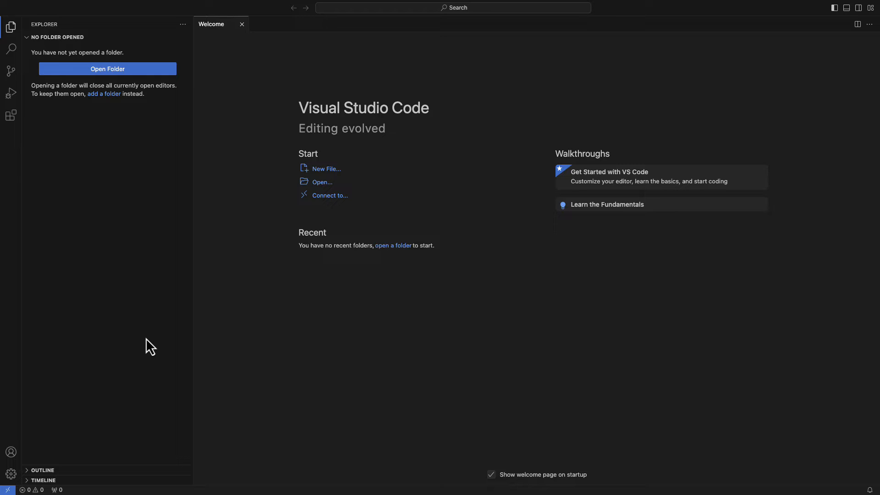
mouse_move(5, 133)
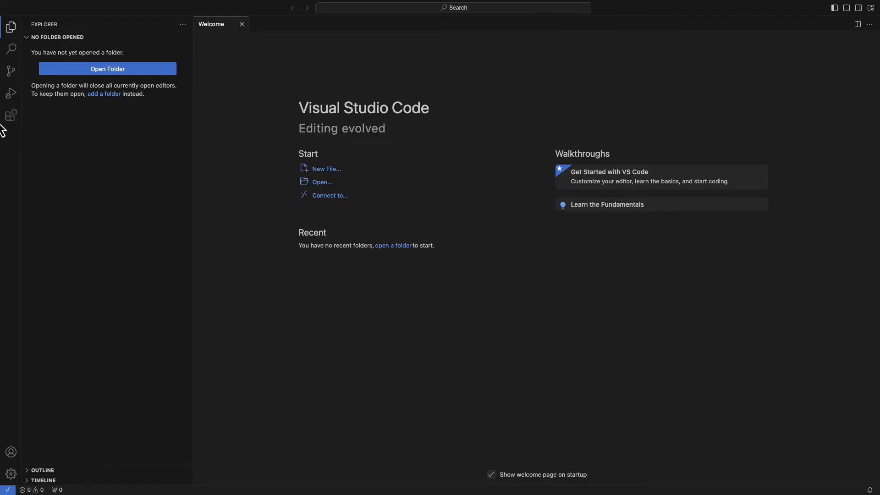
Step: Search the Extensions Marketplace for 'power platform tools'
left_click(10, 115)
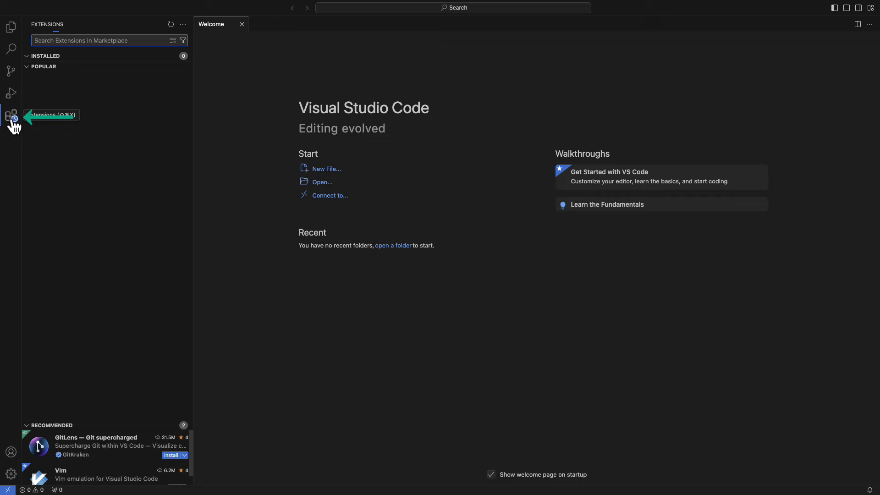
left_click(10, 115)
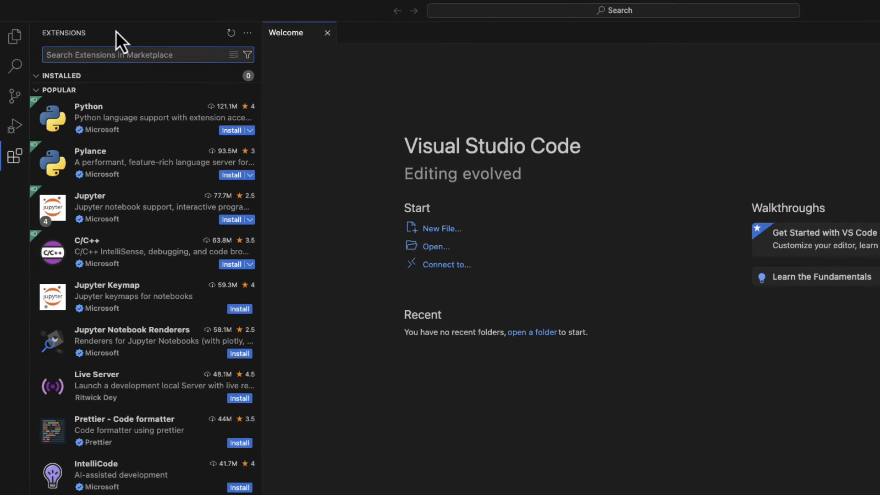
type("power platform tools")
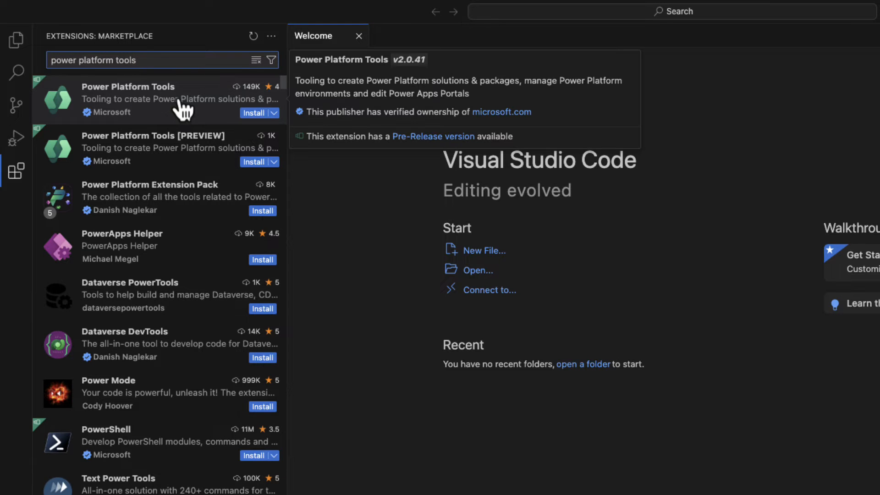
Step: Install Microsoft's Power Platform Tools extension from the search results
left_click(254, 113)
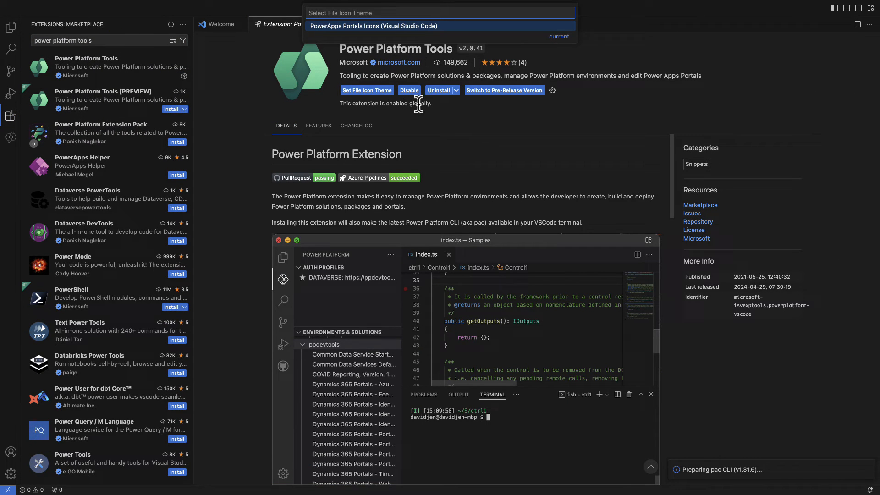
mouse_move(429, 124)
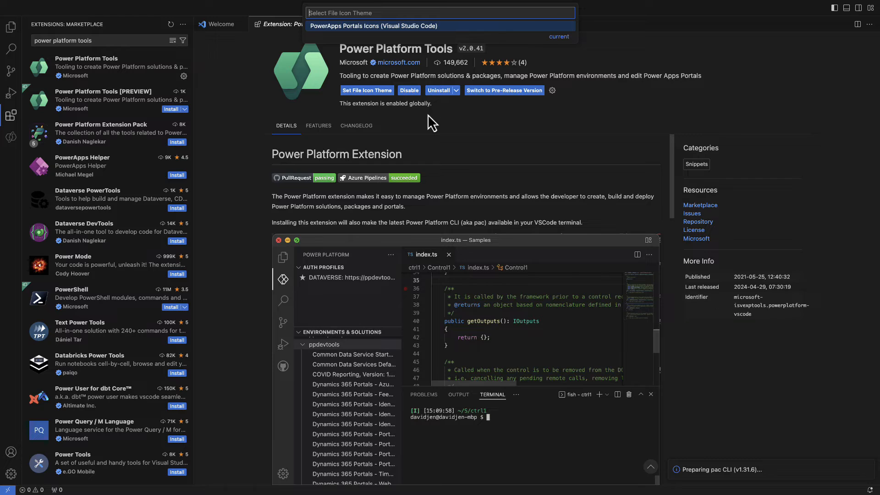
mouse_move(605, 22)
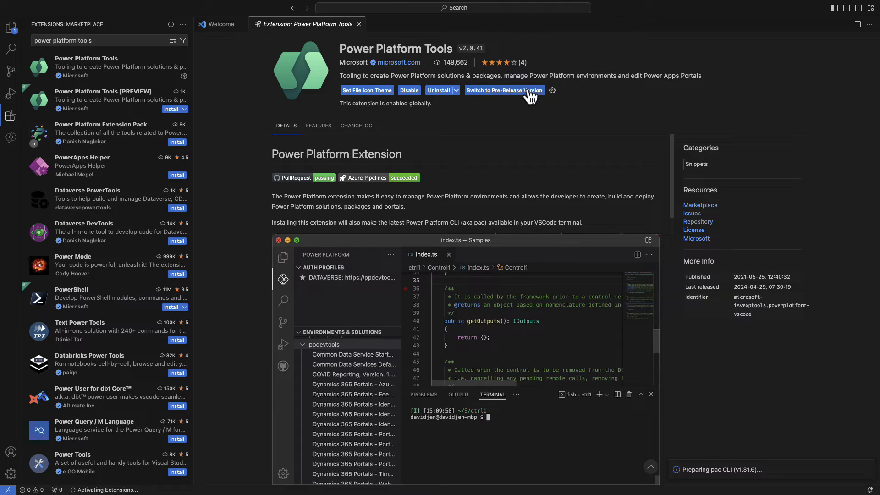
mouse_move(565, 130)
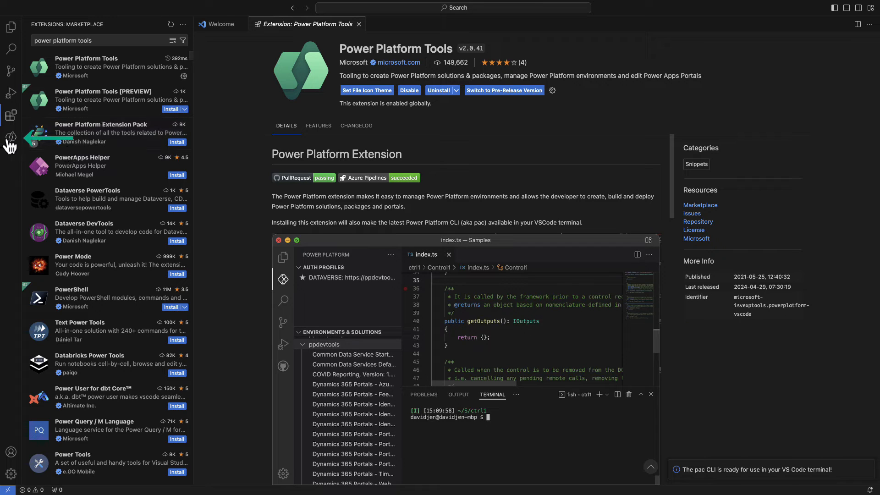
Step: Show the Power Platform panel's Auth Profiles view, which lists no profiles yet
left_click(11, 137)
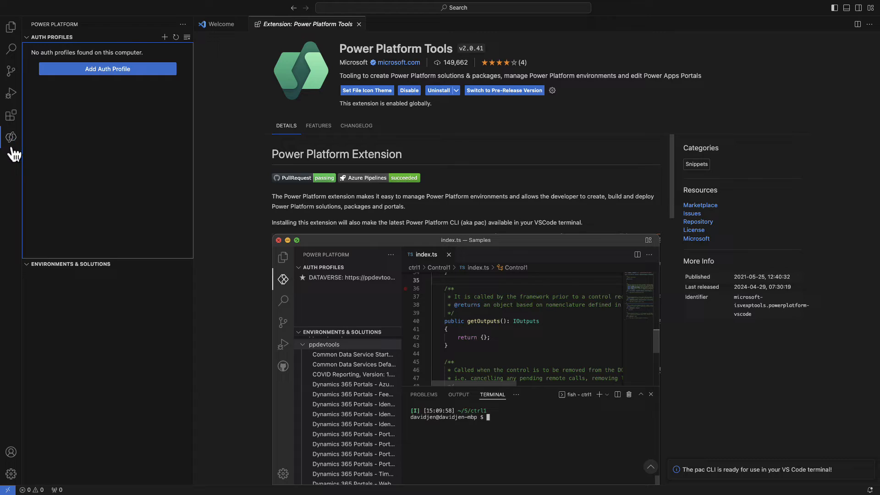
mouse_move(13, 137)
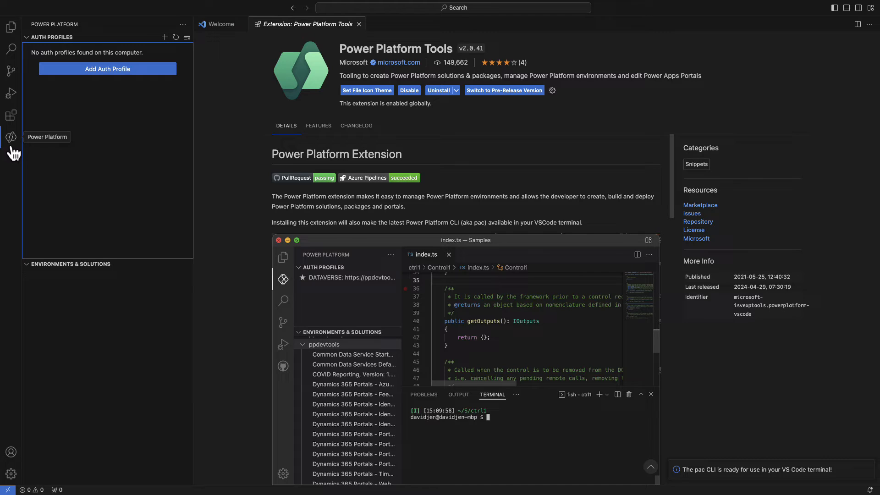
mouse_move(48, 162)
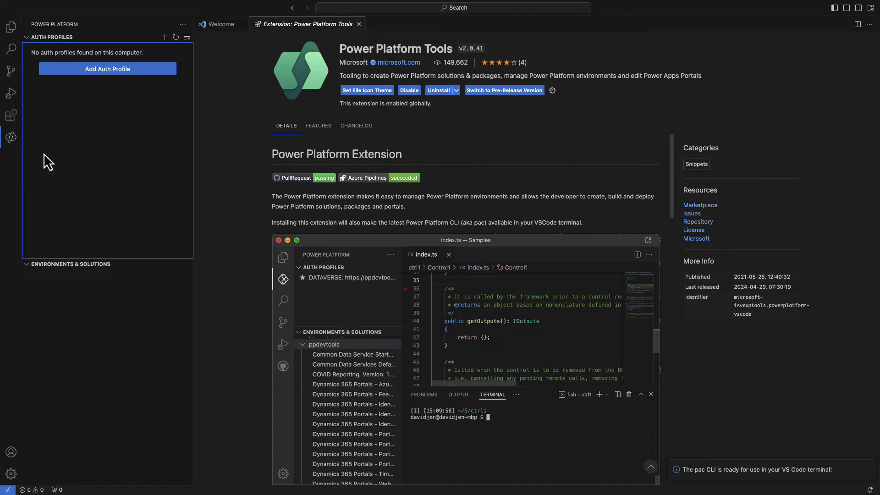
mouse_move(79, 151)
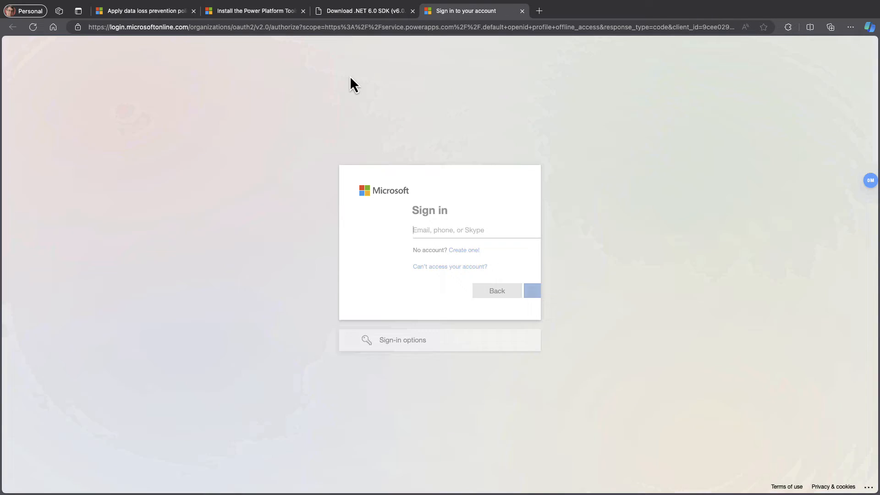
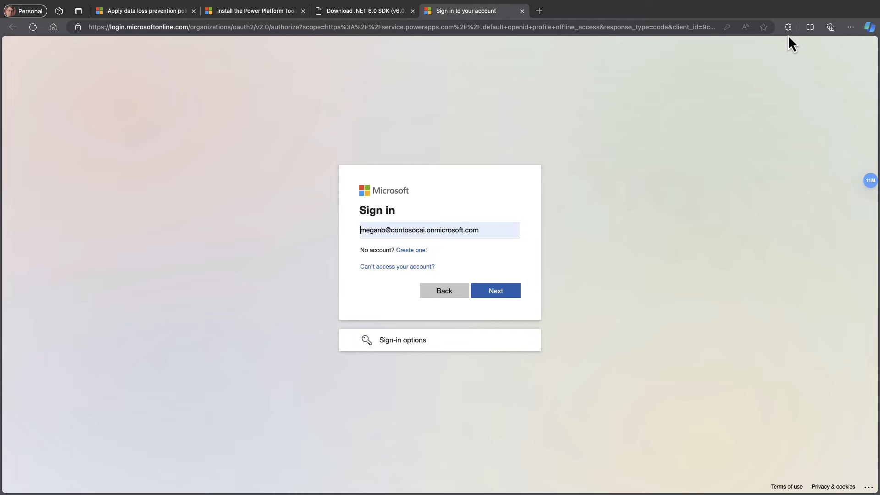
left_click(789, 27)
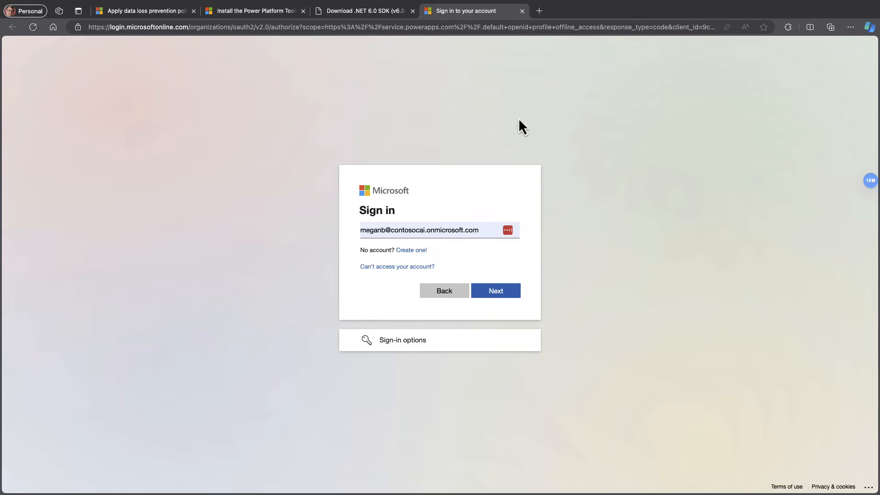
left_click(495, 289)
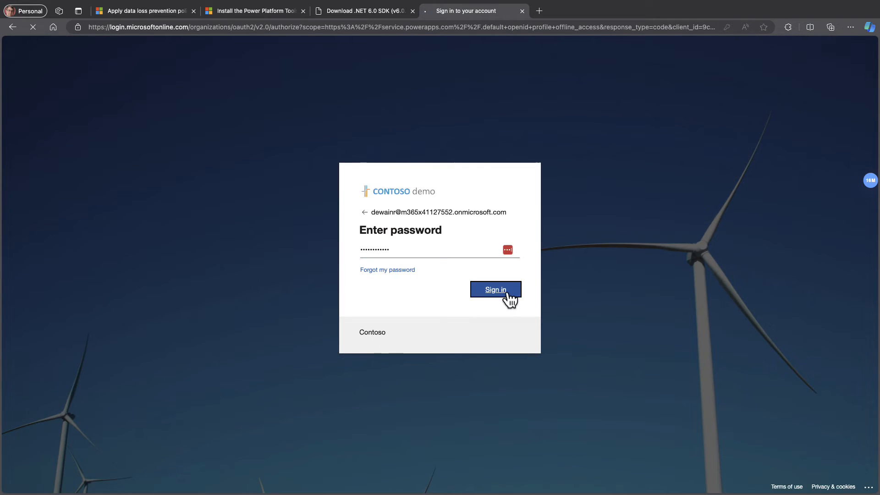
left_click(495, 290)
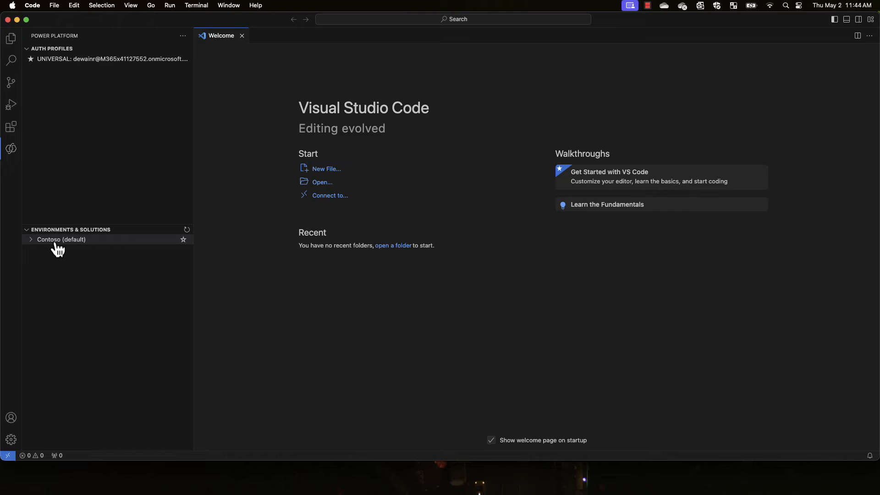
Step: Expand Contoso (default) to list its solutions, including Default Solution and HRCopilot, then collapse it
left_click(60, 240)
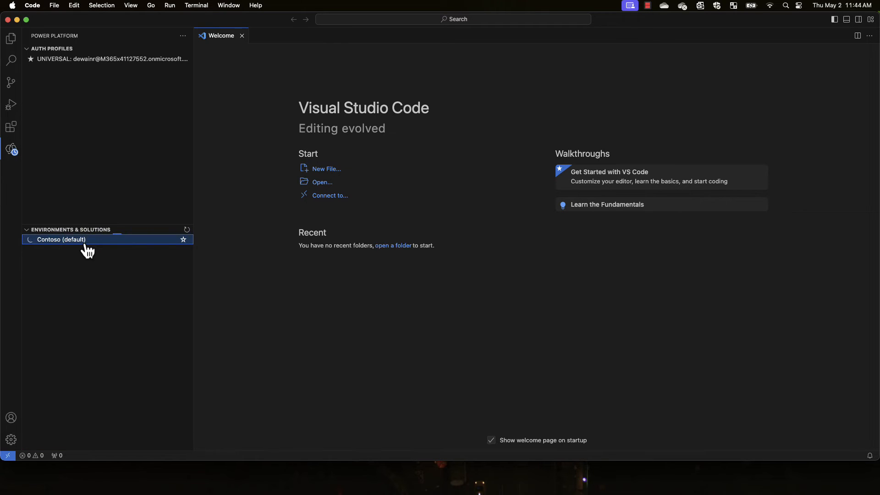
left_click(60, 239)
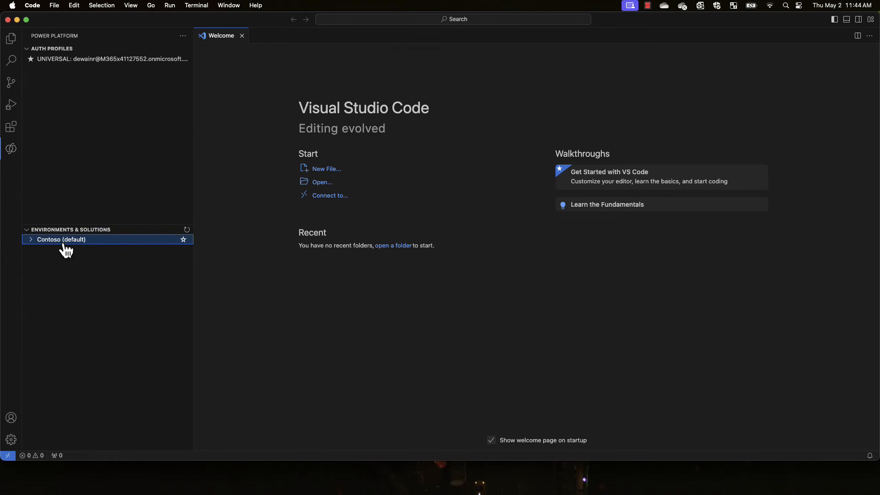
mouse_move(85, 242)
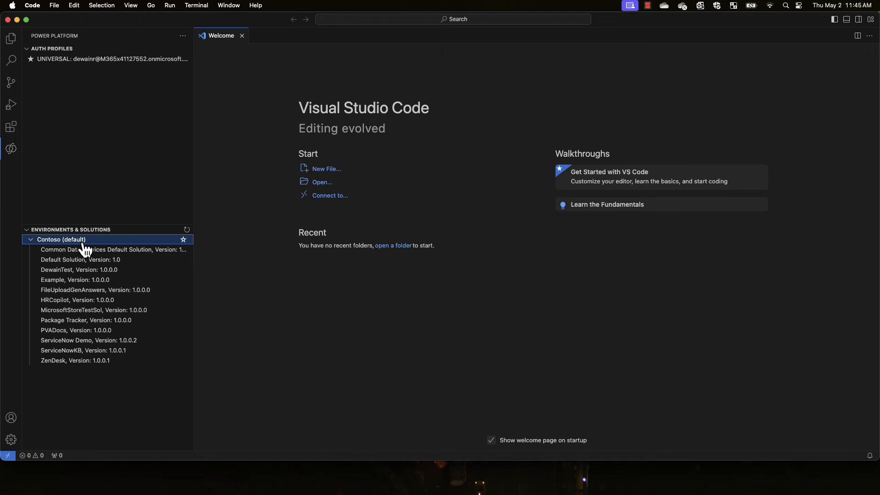
left_click(31, 239)
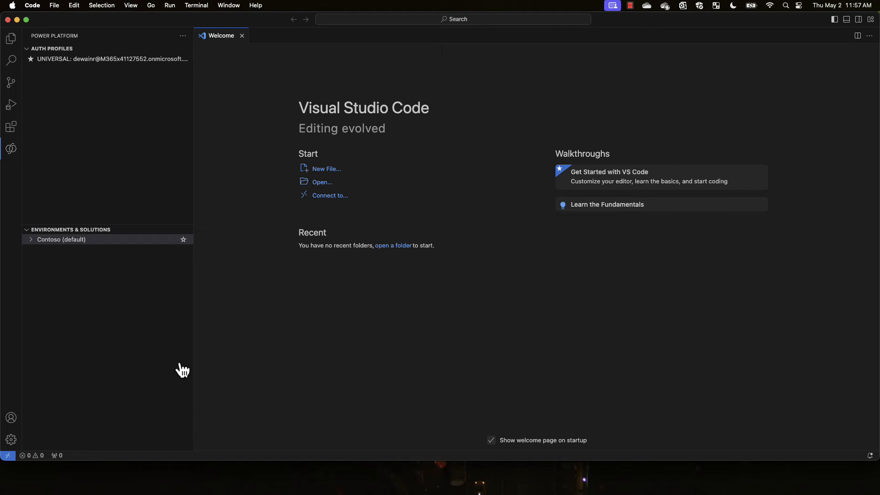
mouse_move(211, 295)
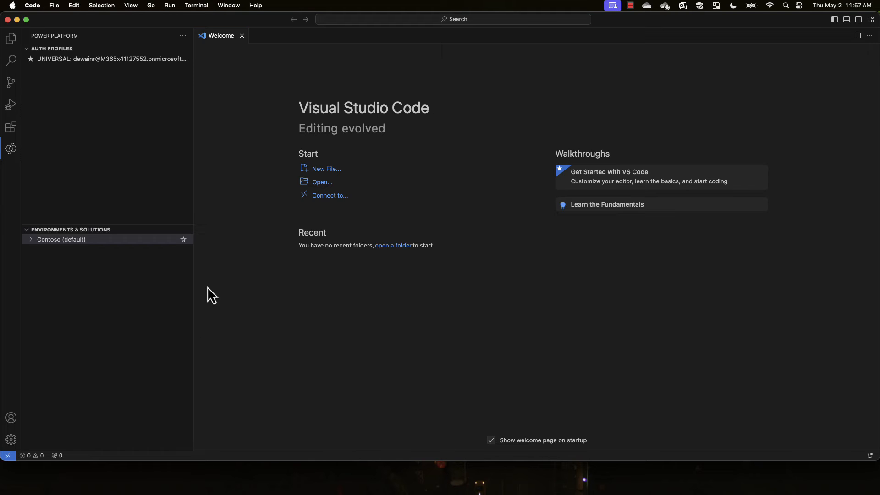
Step: Run pac help in a new terminal to show PowerPlatform CLI version 1.31.6 and its commands
left_click(196, 4)
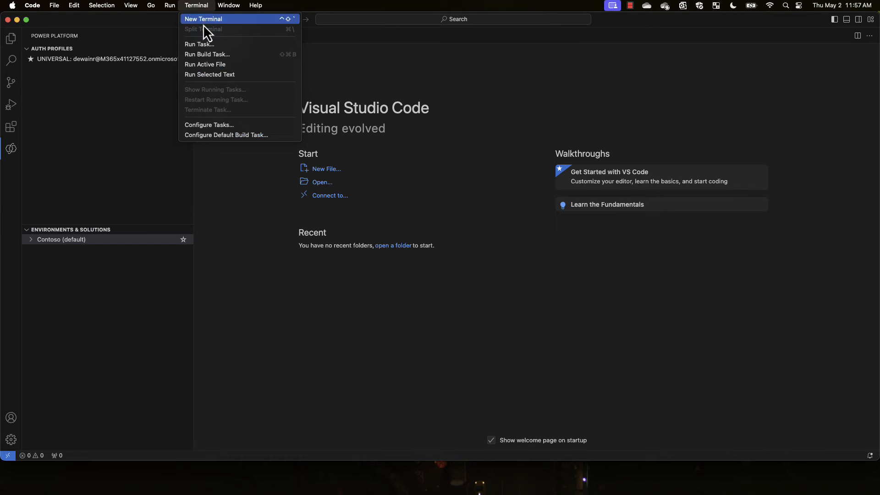
left_click(203, 19)
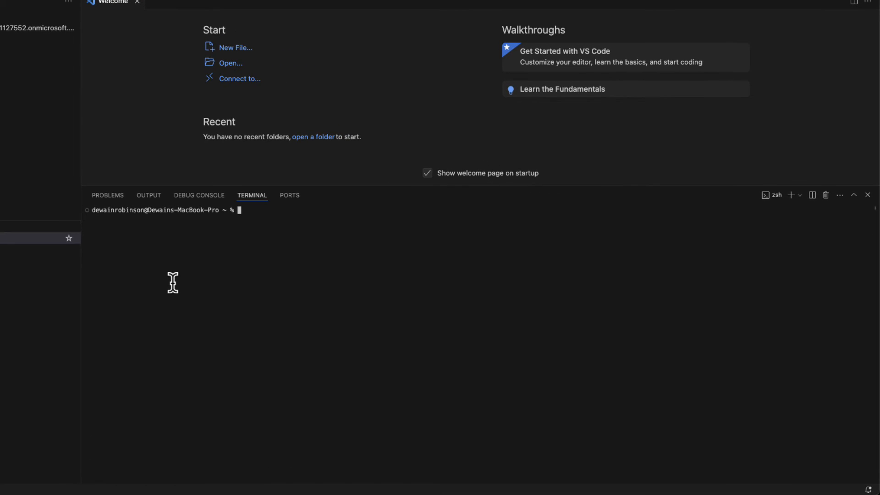
type("pac hel")
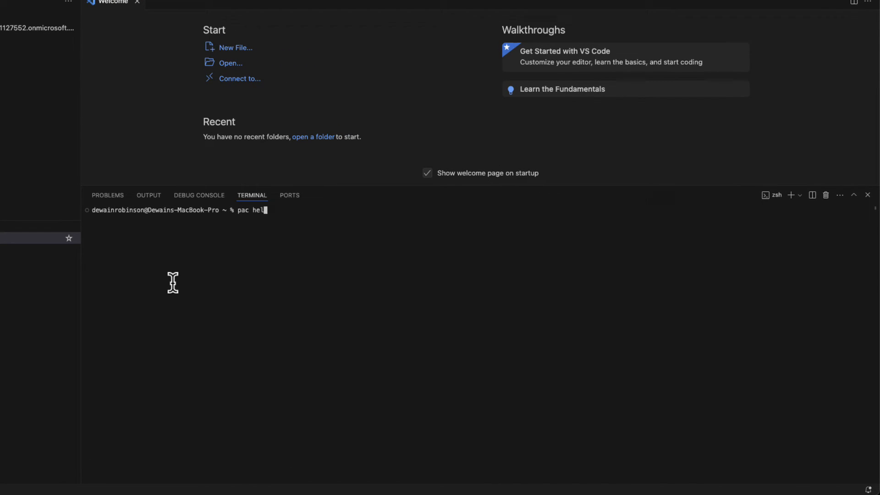
key("Enter")
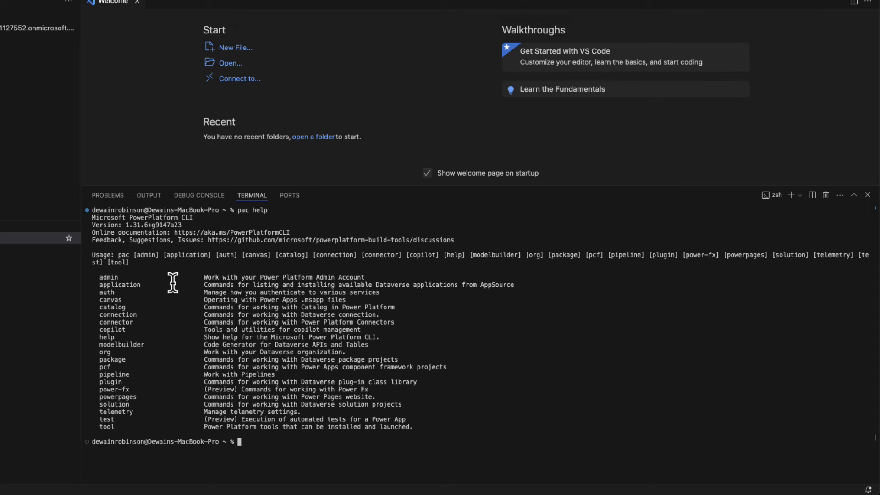
mouse_move(138, 255)
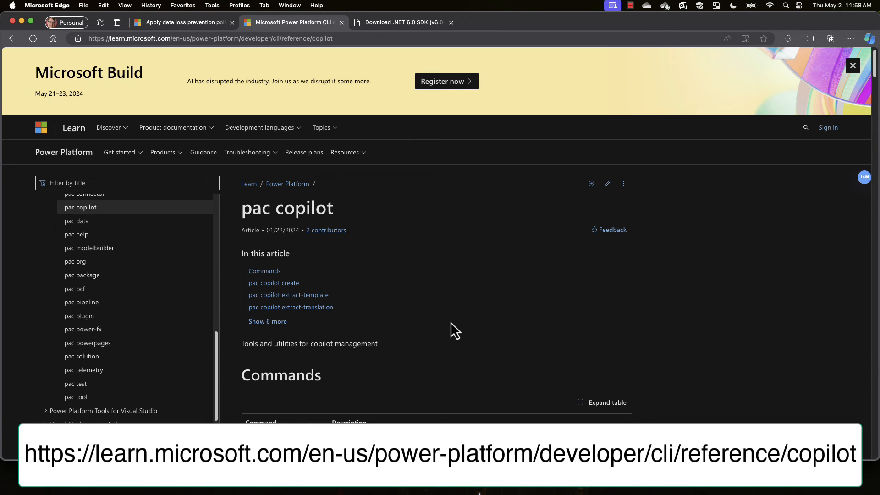
Step: Jump from the Commands table to the pac copilot list reference and its example
scroll("down", 3)
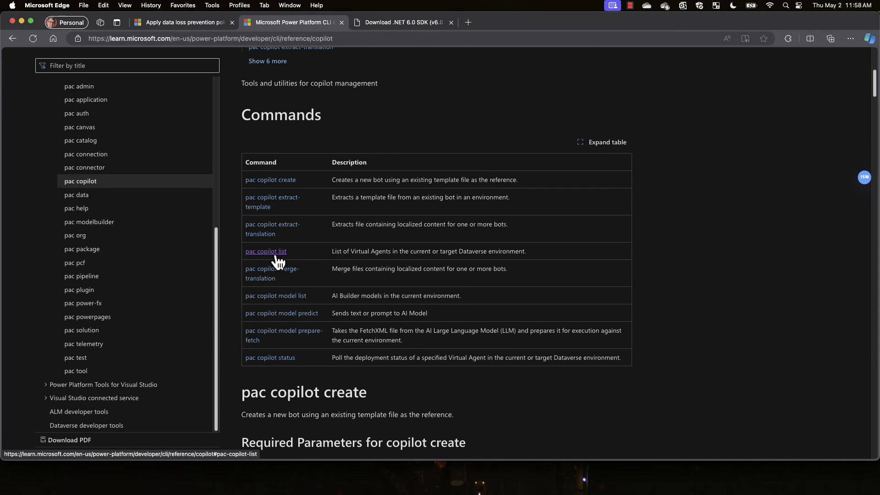
left_click(266, 251)
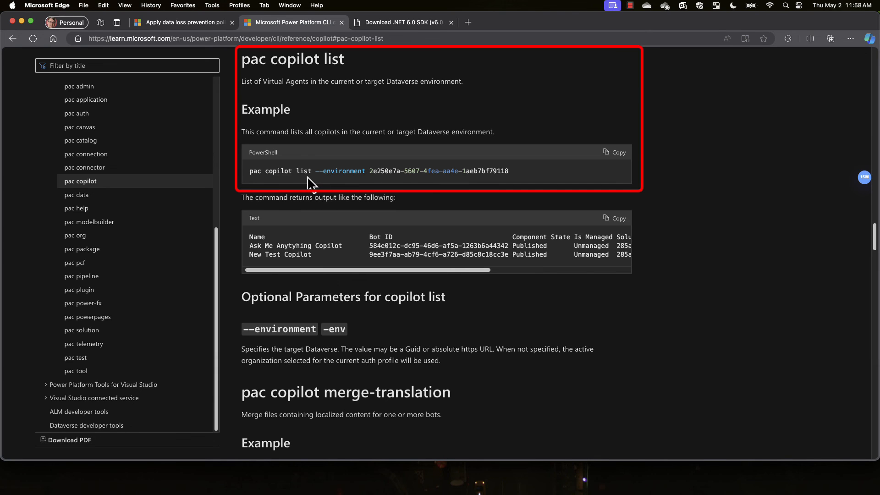
mouse_move(460, 63)
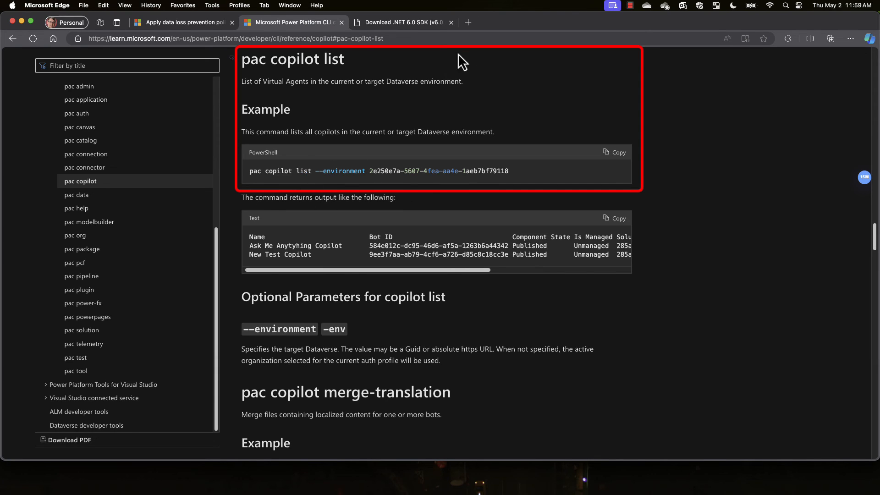
mouse_move(519, 32)
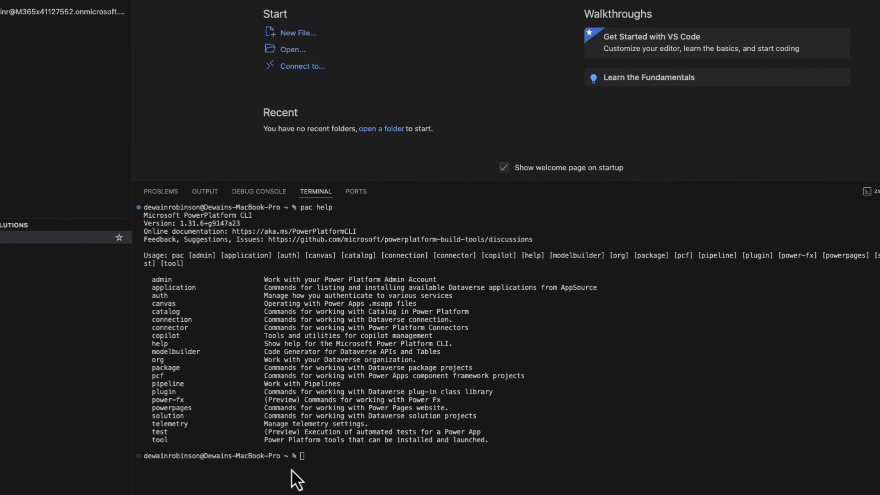
mouse_move(293, 484)
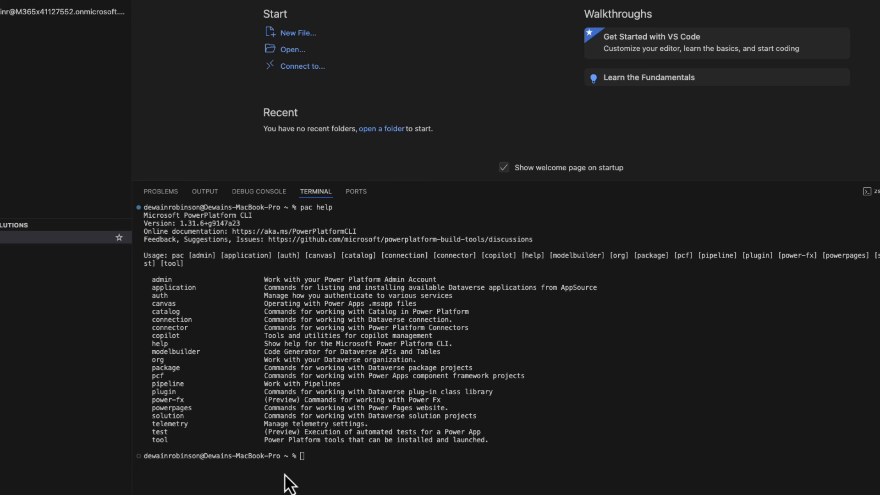
mouse_move(277, 478)
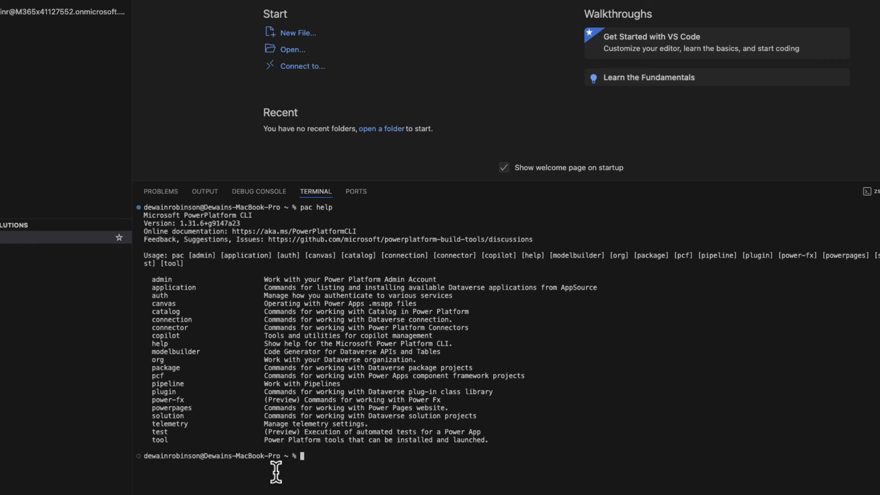
Step: Enter pac copilot list in the terminal to list copilots in the connected environment
type("pac")
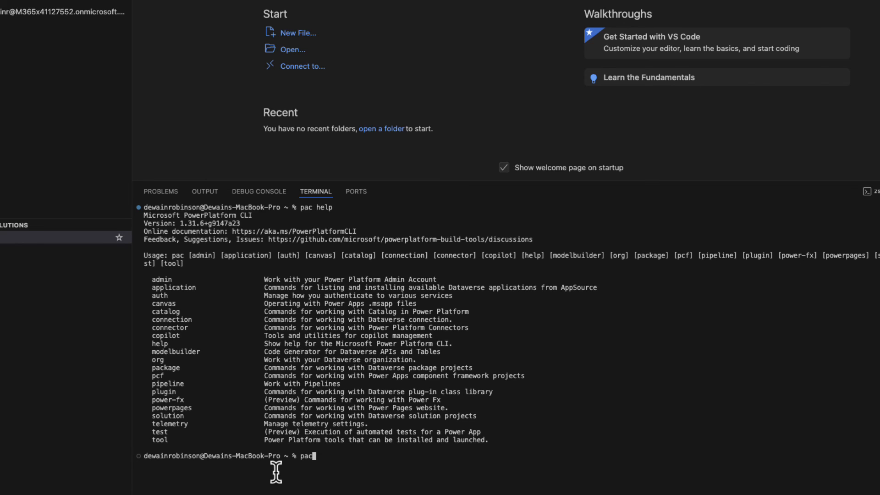
type("copi")
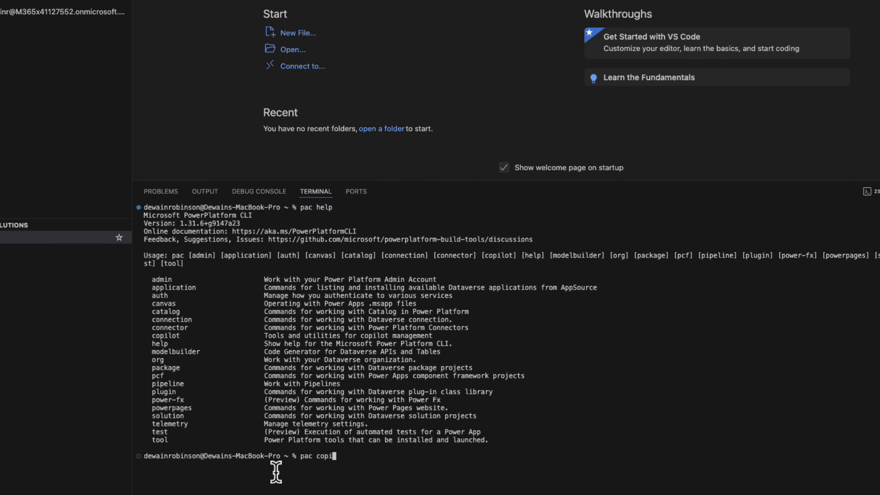
type("lot list")
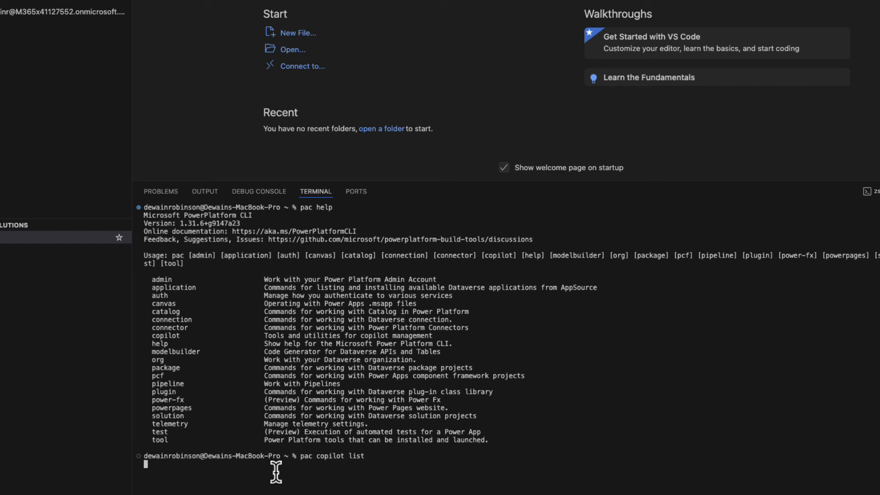